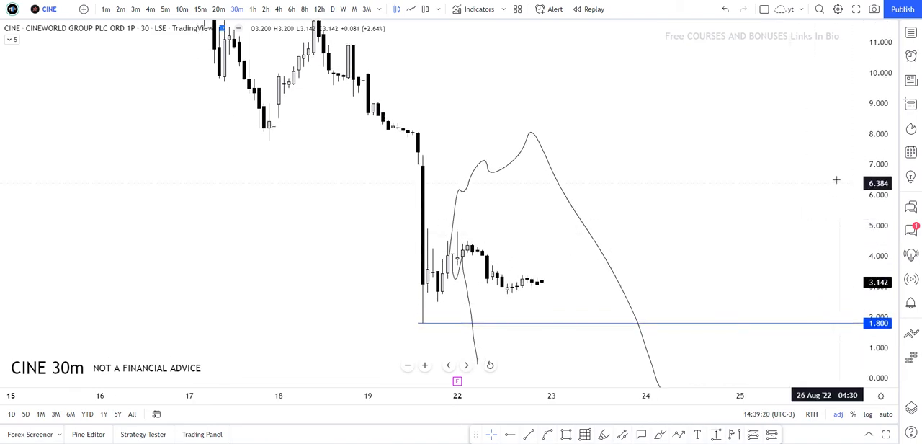
Step: Remove the hand-drawn projection curves from the CINE 30m chart
click(911, 33)
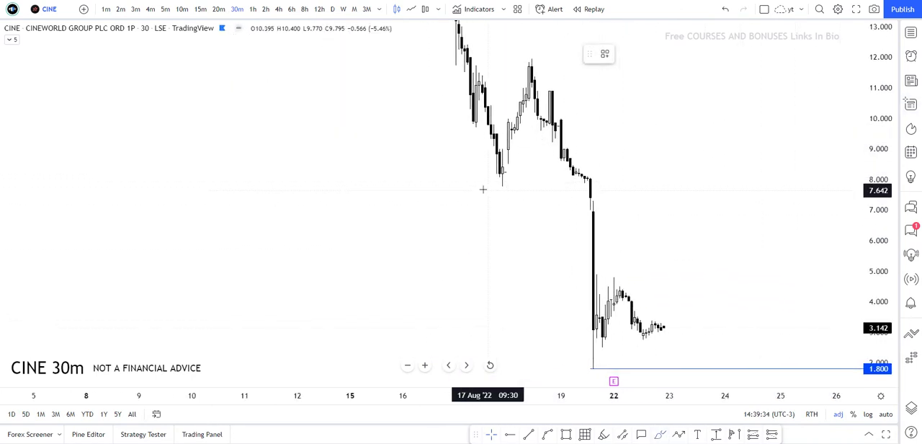
Step: Draw a horizontal line at about 8.000 across 17–19 Aug, then switch CINE to a 10m interval
drag(490, 187, 591, 188)
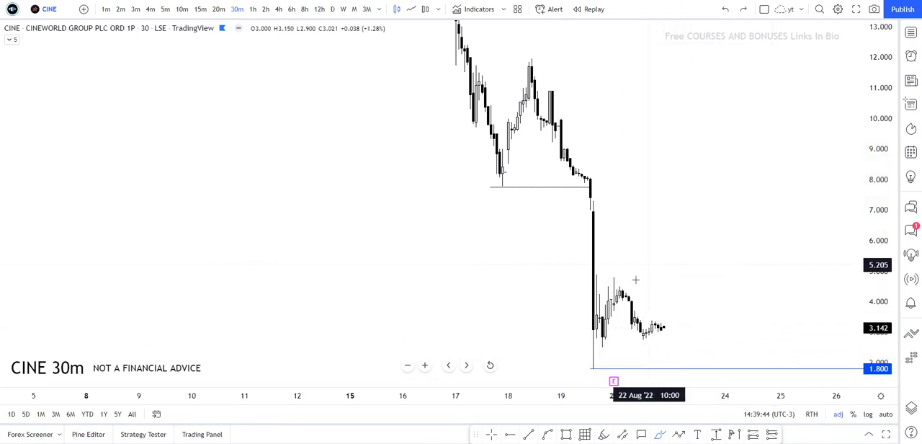
right_click(592, 326)
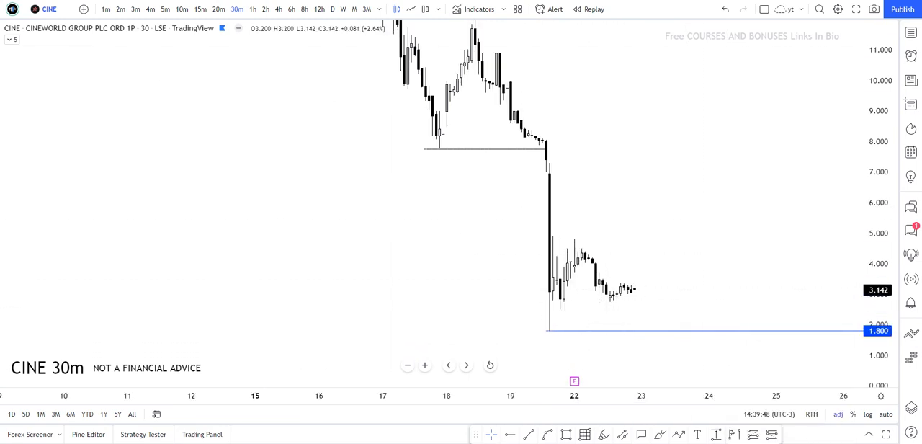
click(182, 8)
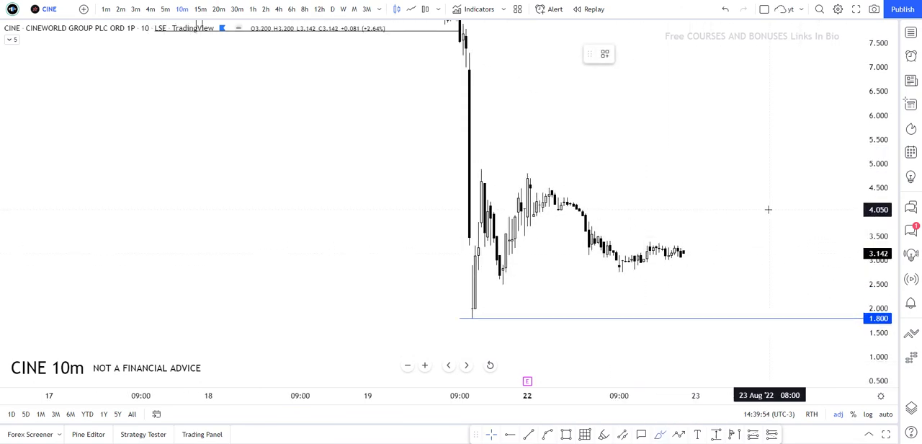
mouse_move(755, 138)
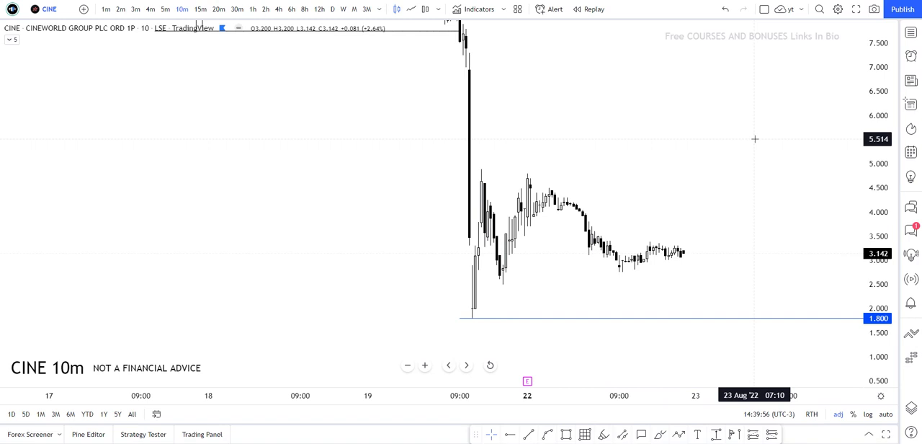
mouse_move(856, 106)
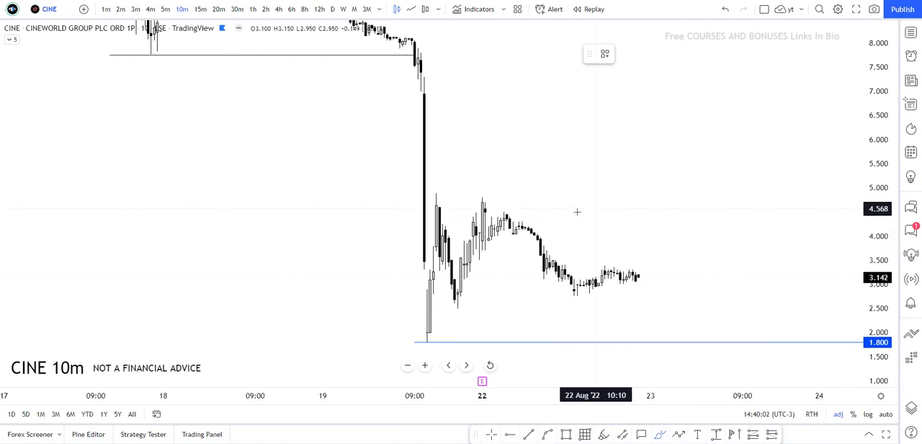
mouse_move(529, 275)
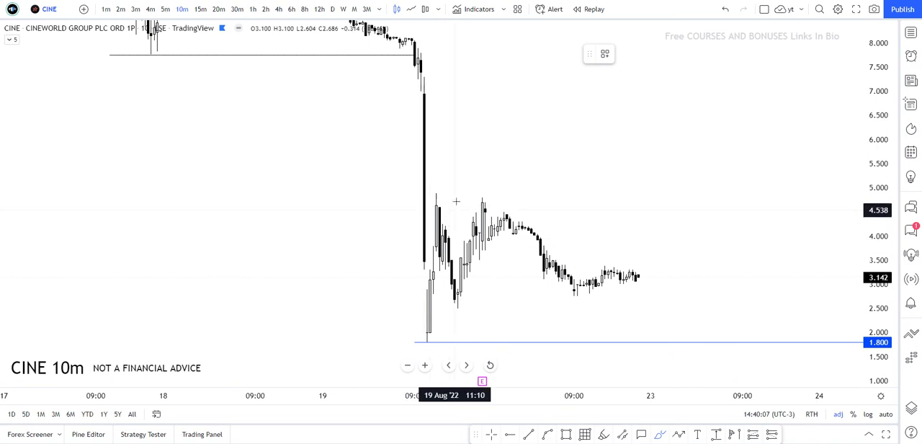
mouse_move(628, 257)
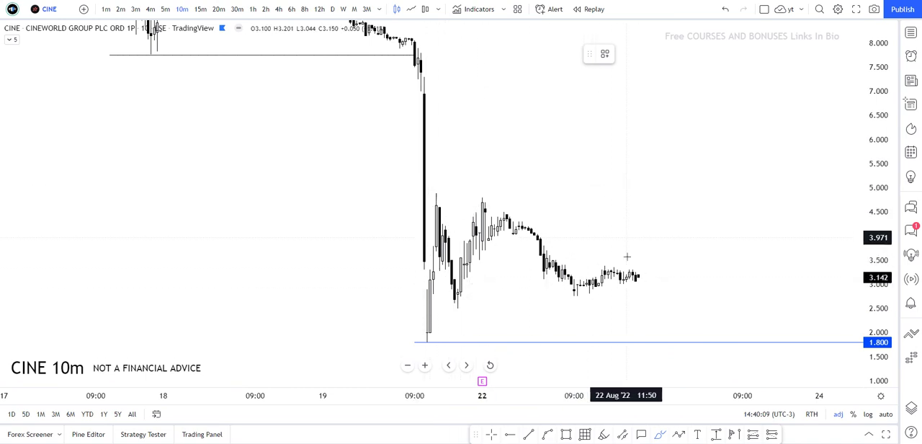